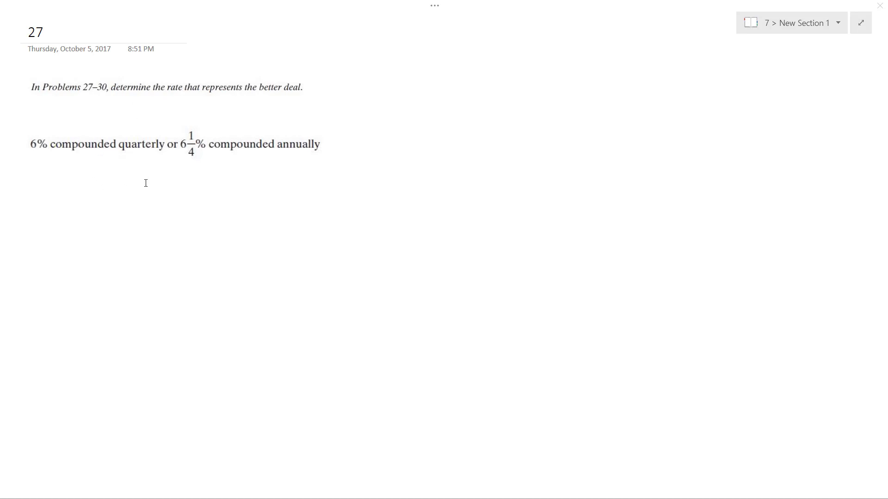
pyautogui.moveTo(151, 178)
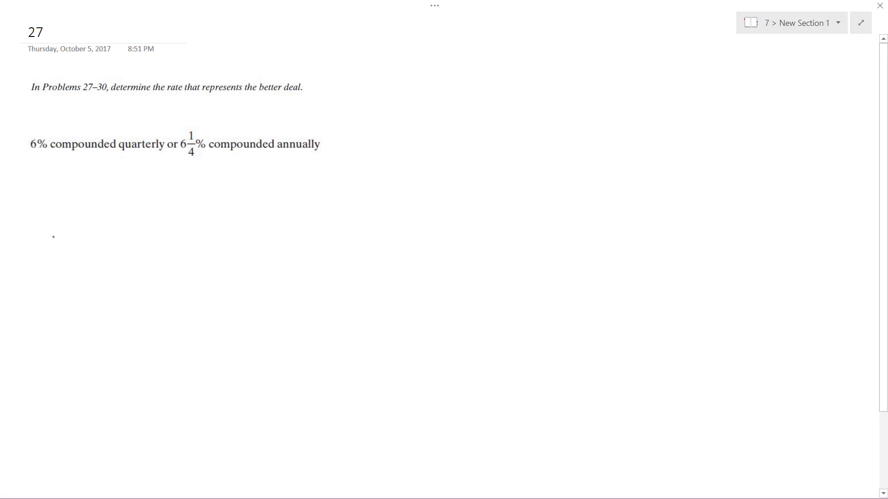
# Ink (1 + 1/4) raised to 4·1 under the problem and begin a second expression with '1'
pyautogui.moveTo(72, 193); pyautogui.dragTo(72, 249)
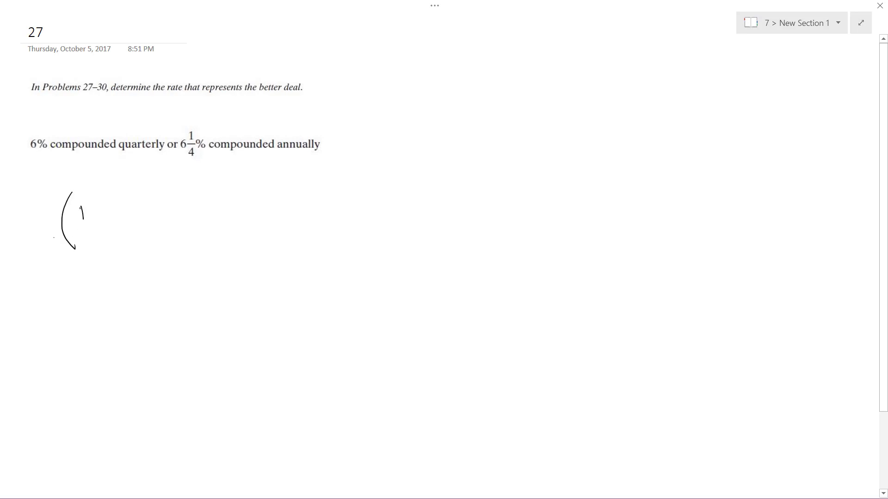
pyautogui.moveTo(88, 210); pyautogui.dragTo(142, 227)
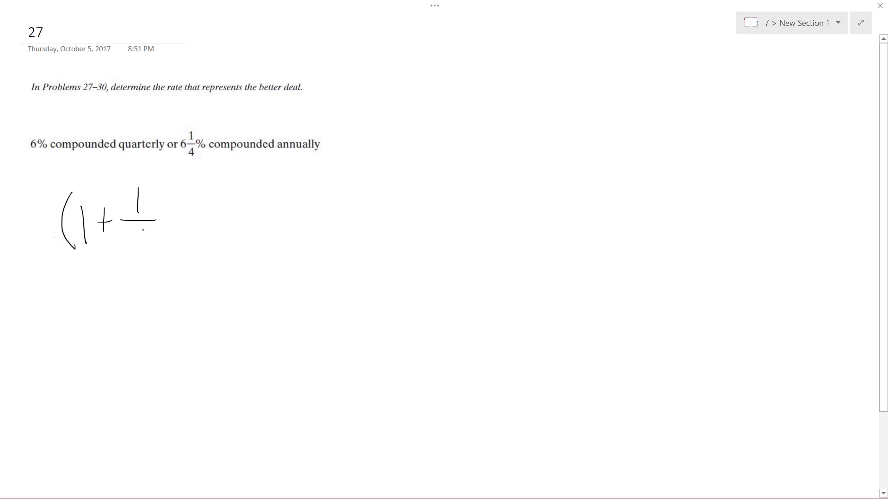
pyautogui.moveTo(146, 232); pyautogui.dragTo(146, 249)
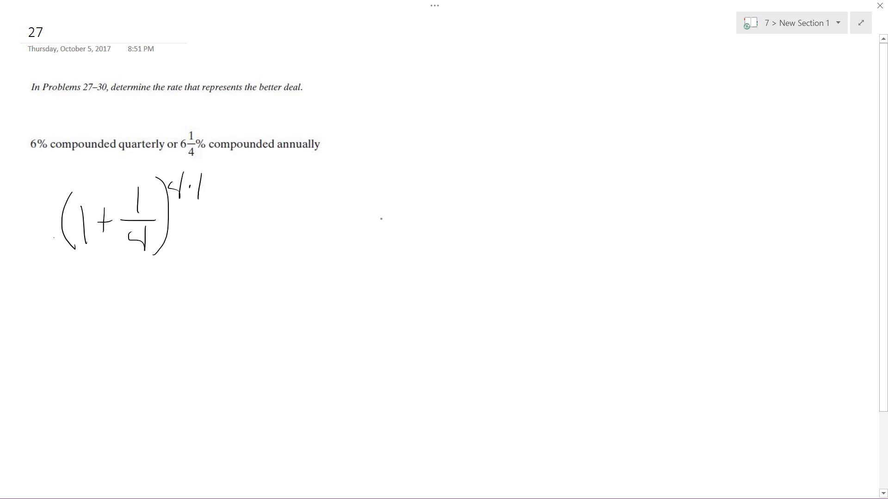
pyautogui.moveTo(388, 201); pyautogui.dragTo(387, 229)
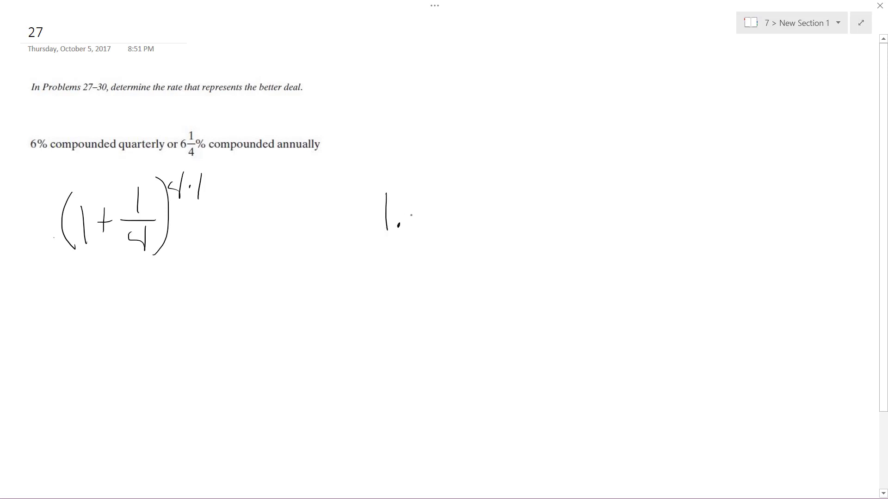
# Write .06 as the fraction's numerator and ink 1.0625 to the first power on the right
pyautogui.moveTo(412, 204); pyautogui.dragTo(412, 226)
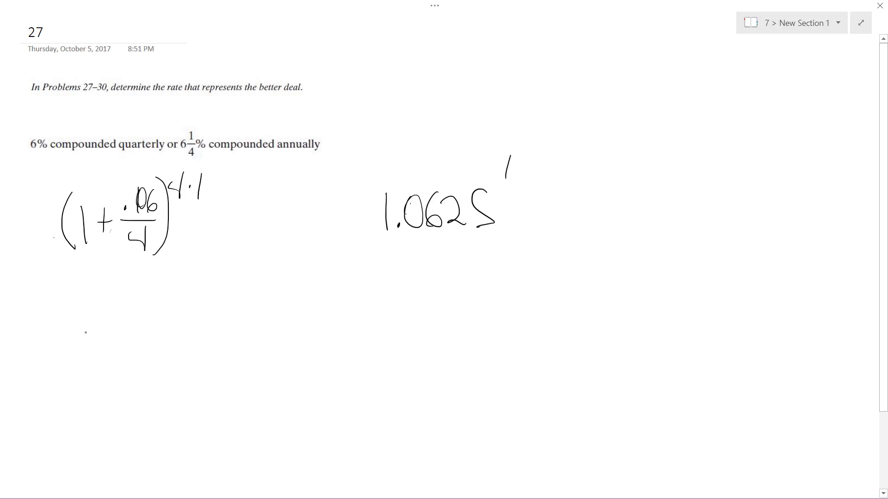
# Change exponents to t, ink (1.0615)^t and boxed (1.0625)^t, and begin writing 'annually'
pyautogui.moveTo(102, 326); pyautogui.dragTo(103, 359)
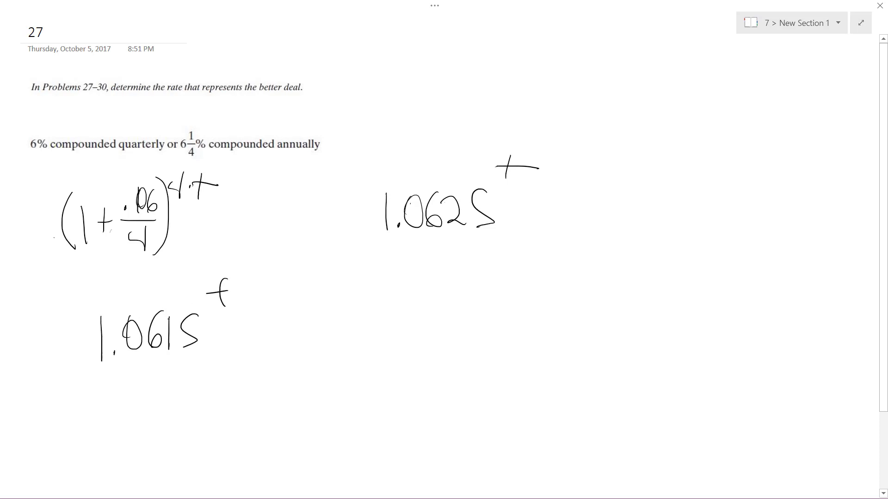
pyautogui.moveTo(79, 295); pyautogui.dragTo(210, 374)
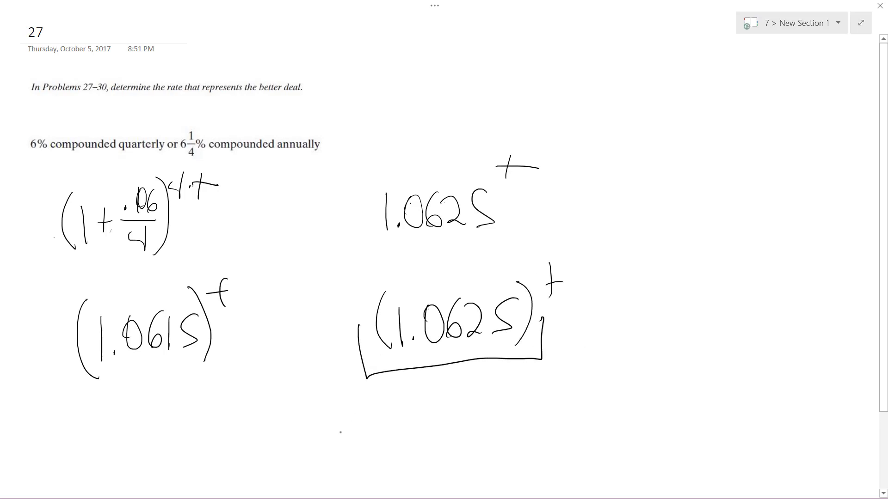
pyautogui.write('annu')
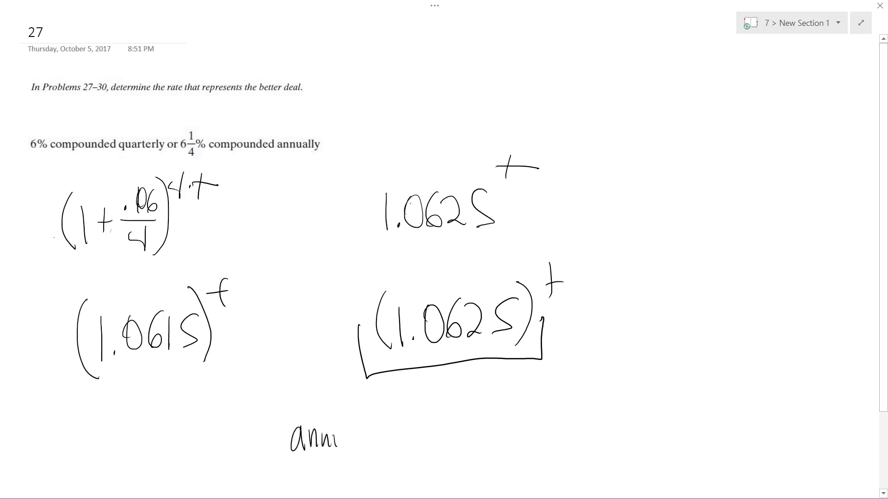